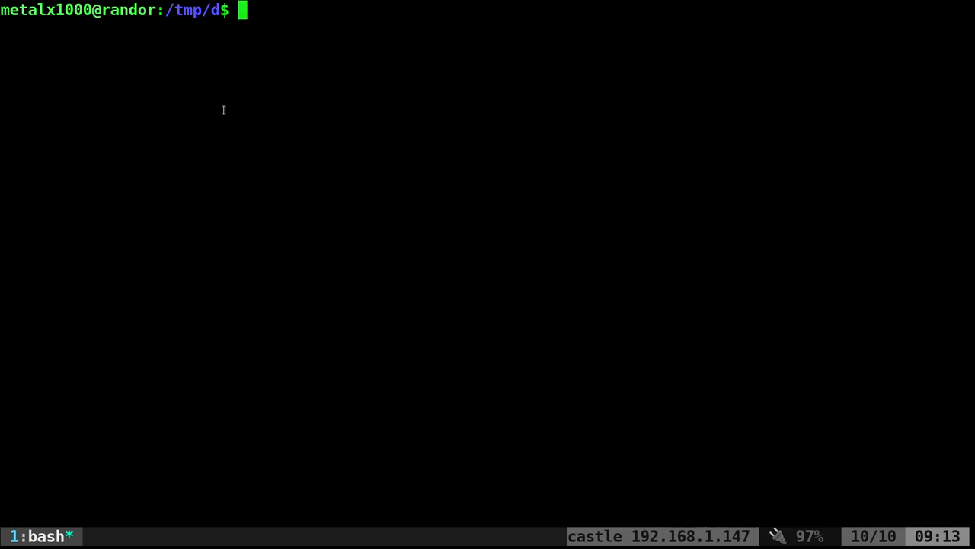
mouse_move(299, 189)
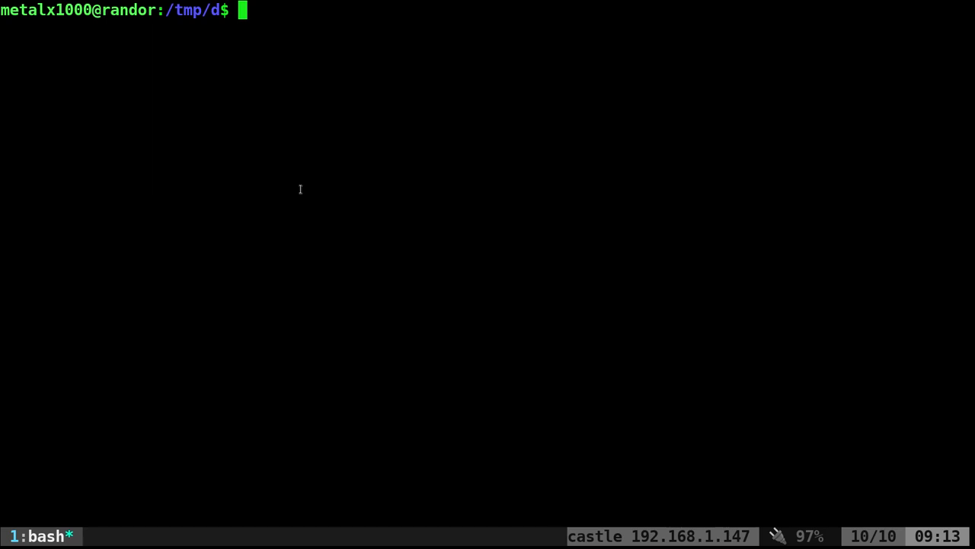
- Begin typing a tar command at the empty /tmp/d prompt
text(tar)
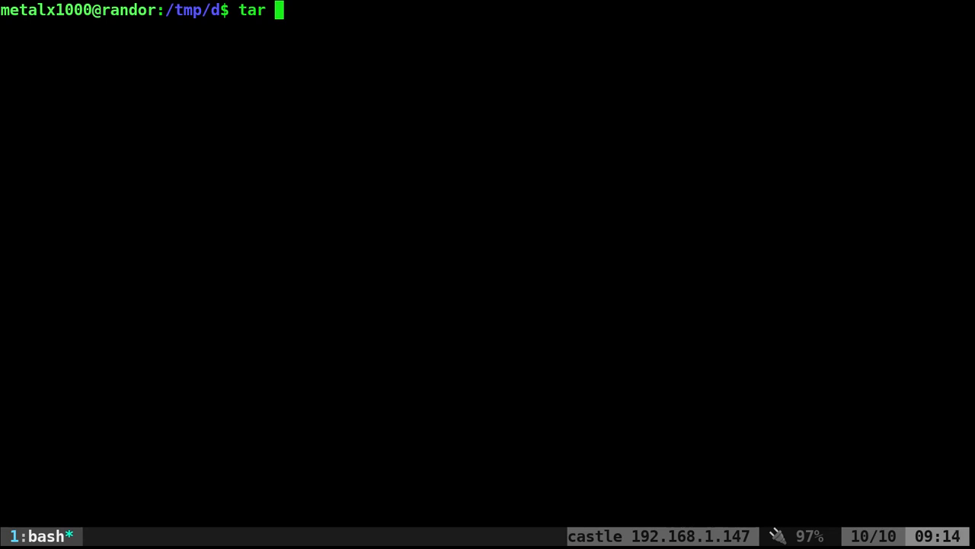
- Archive /usr/local/bin into projects.tar with tar -cvf and confirm its 208M size
key(BackSpace)
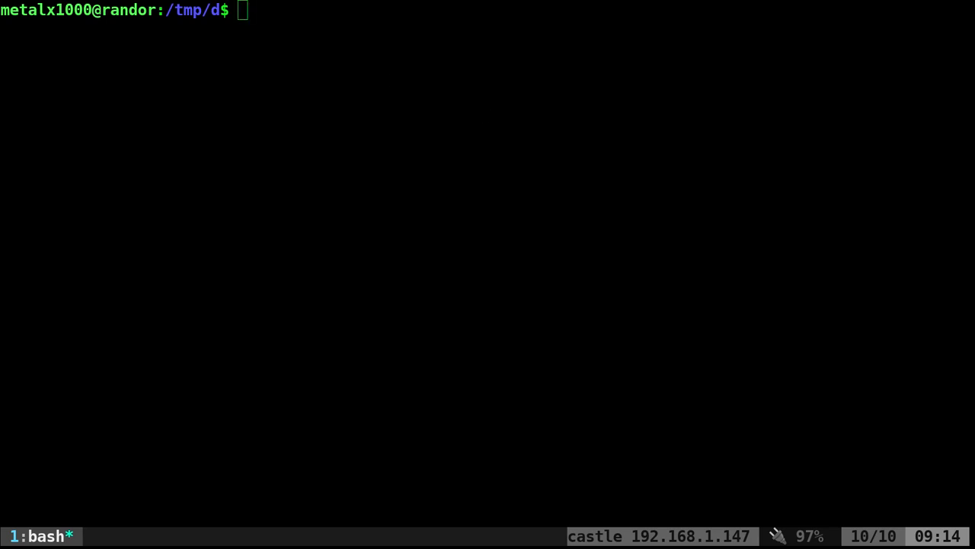
text(tar -cvf projects.tar /usr/local/bin)
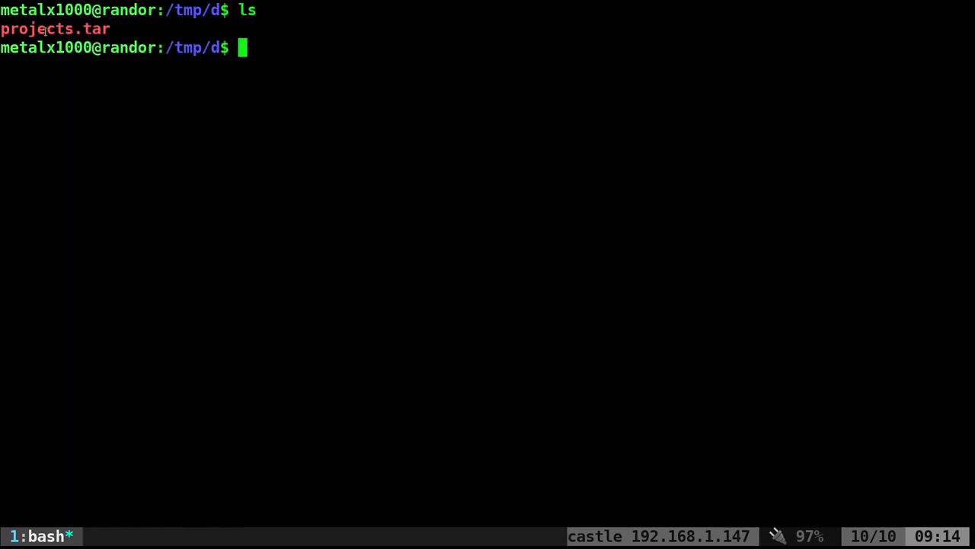
text(ls -lha)
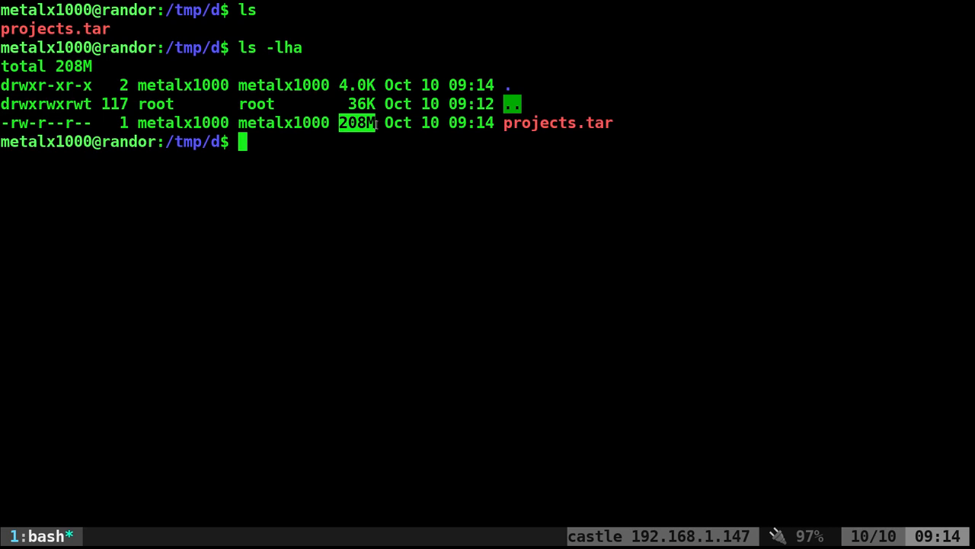
mouse_move(493, 154)
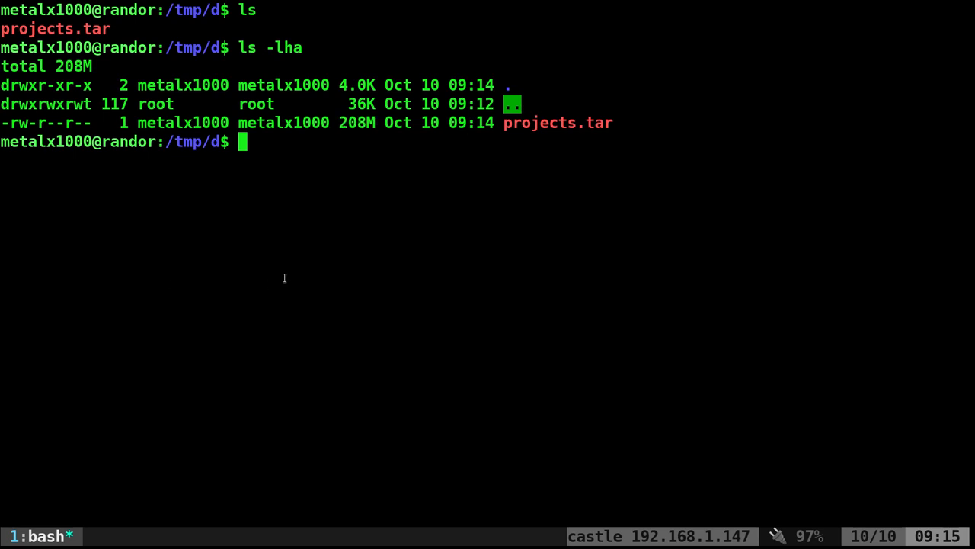
- Extract projects.tar, inspect the usr/local/bin scripts, then delete the extracted usr folder
text(tar -x)
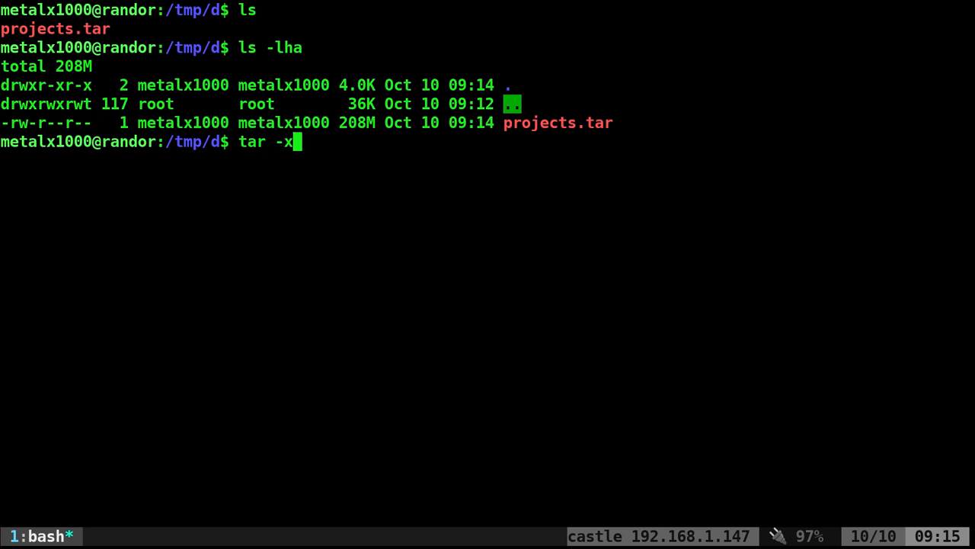
text(f projects.tar)
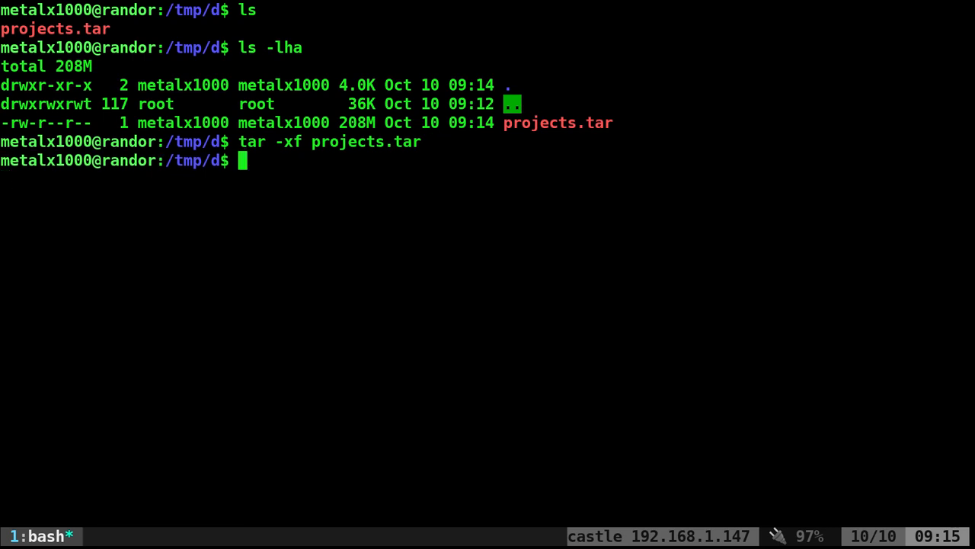
text(ls)
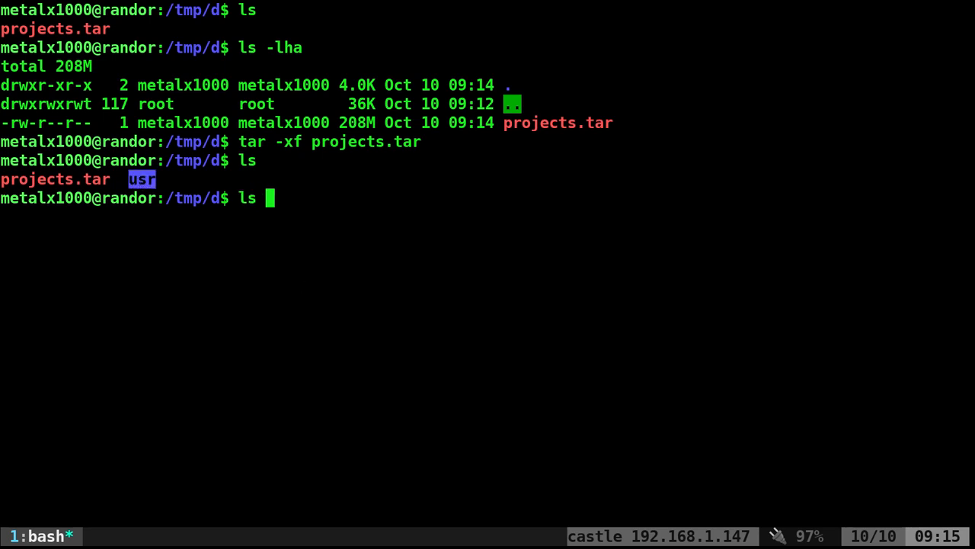
text(usr/local/bin/)
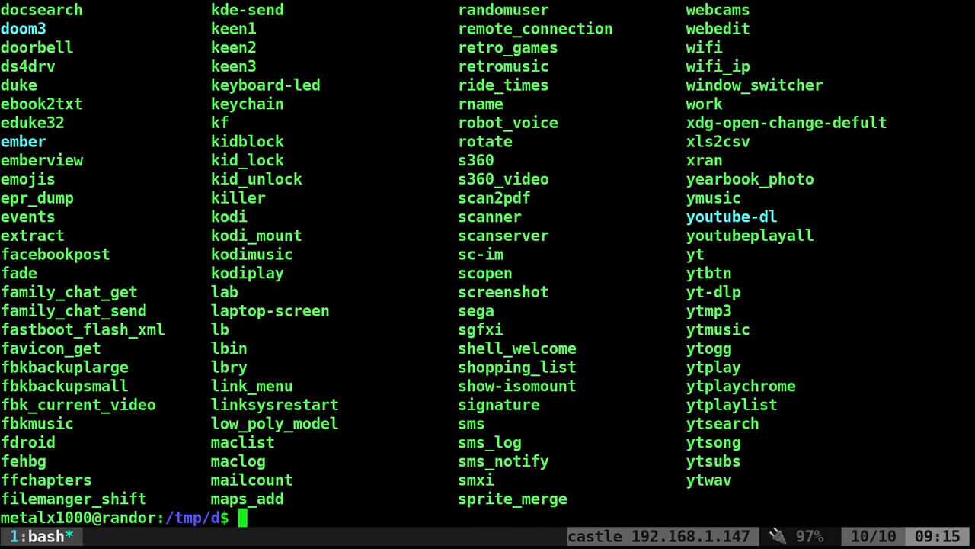
text(r)
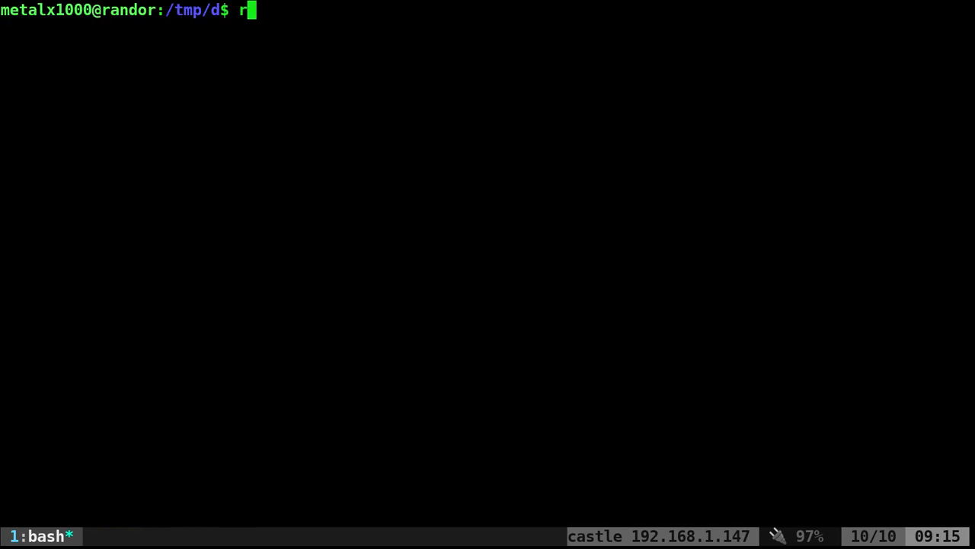
text(m usr/ -fr)
text(ls)
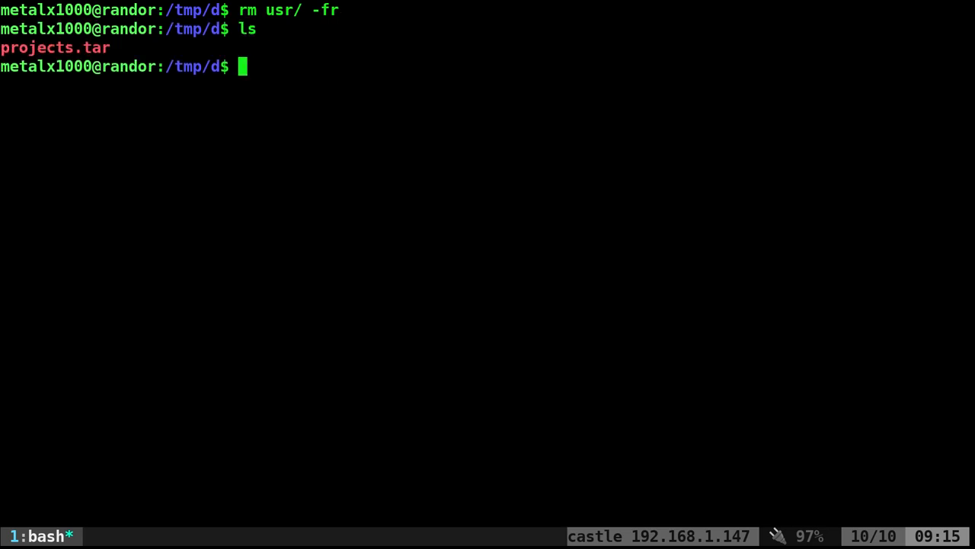
mouse_move(209, 173)
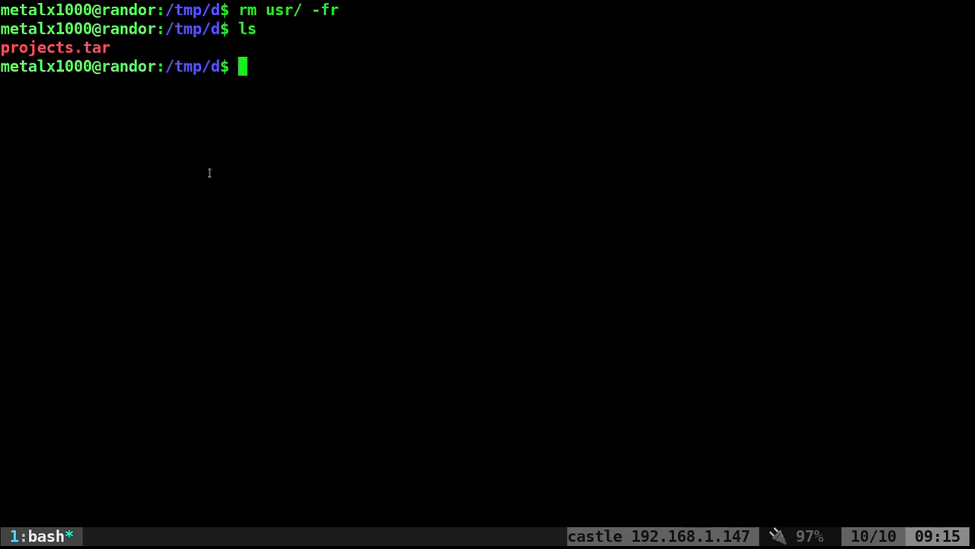
mouse_move(207, 156)
text(tar)
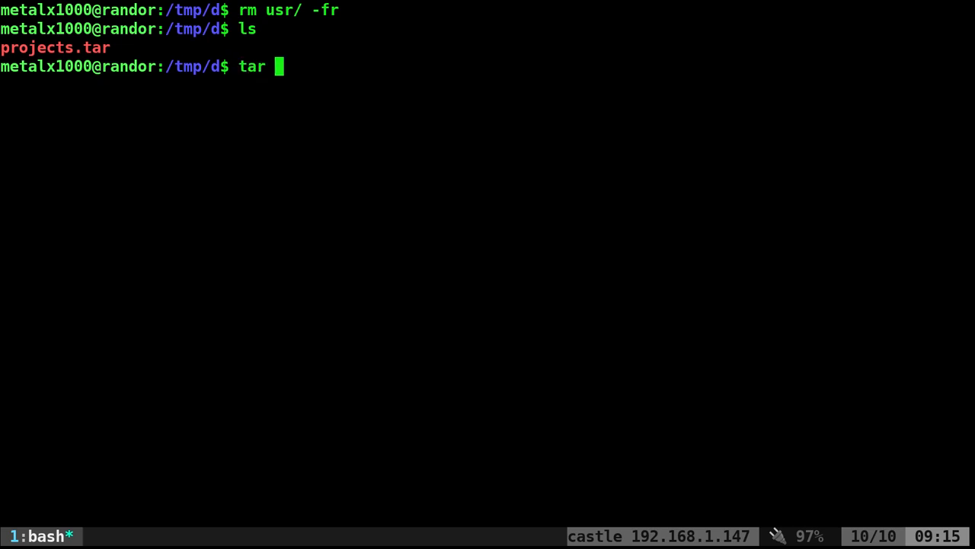
- Build project.tar.gz from /usr/local/bin/ with tar -czvf, giving 98M versus 208M
text(-c)
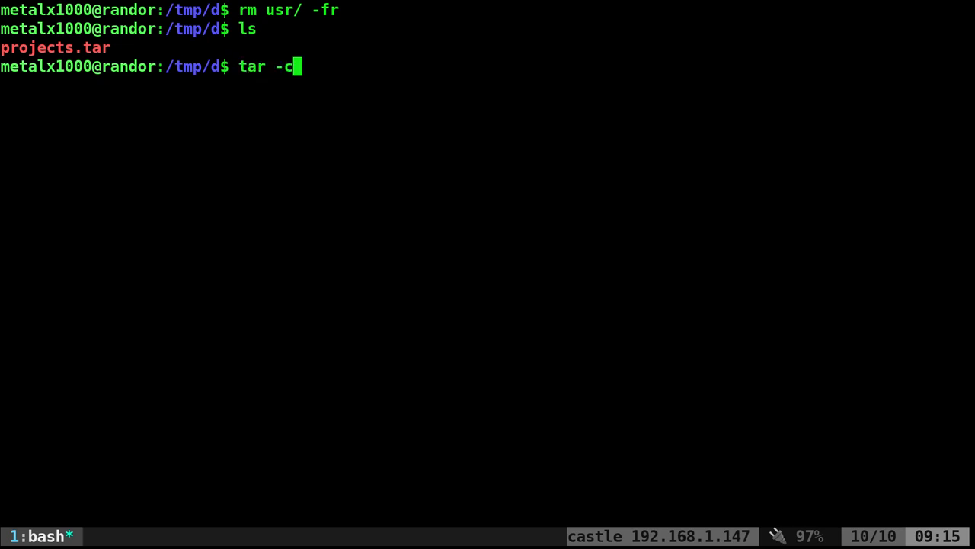
text(z)
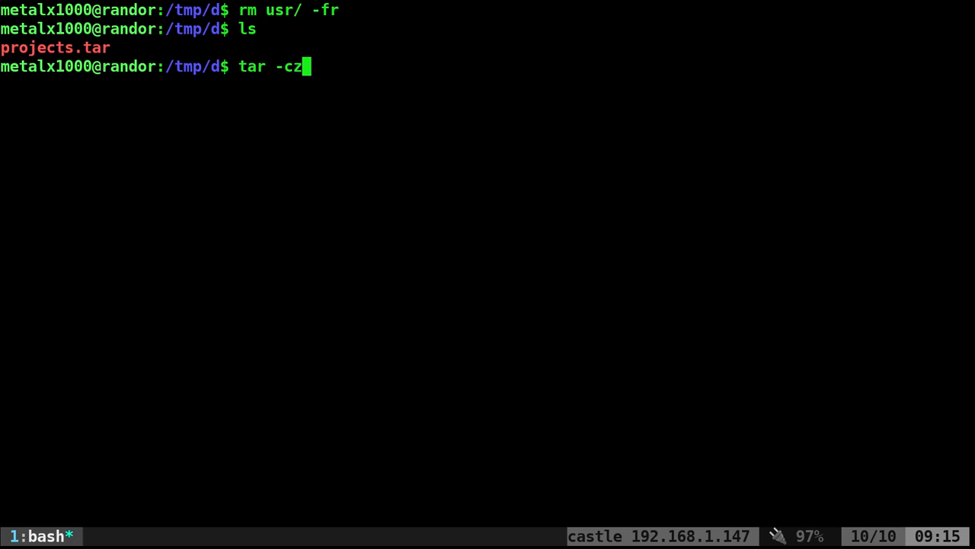
text(v)
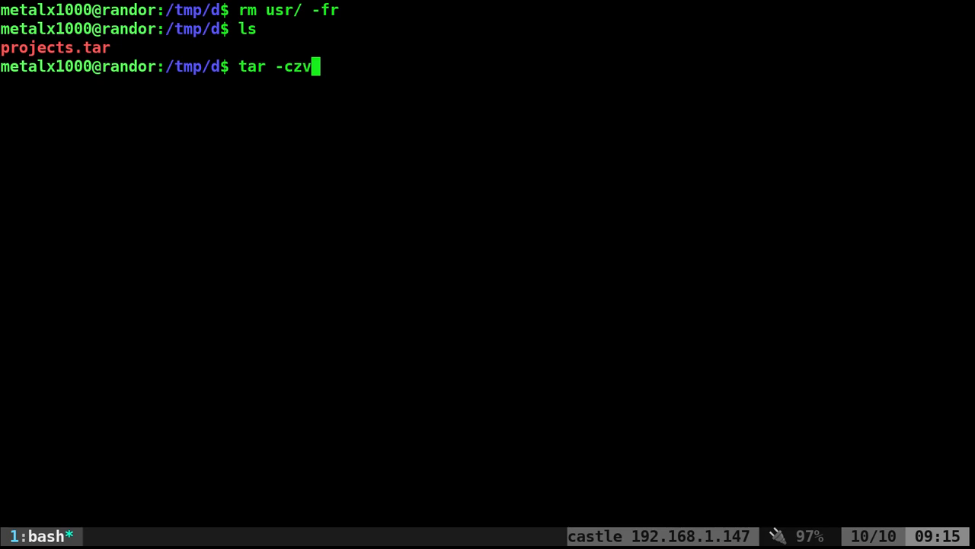
text(f)
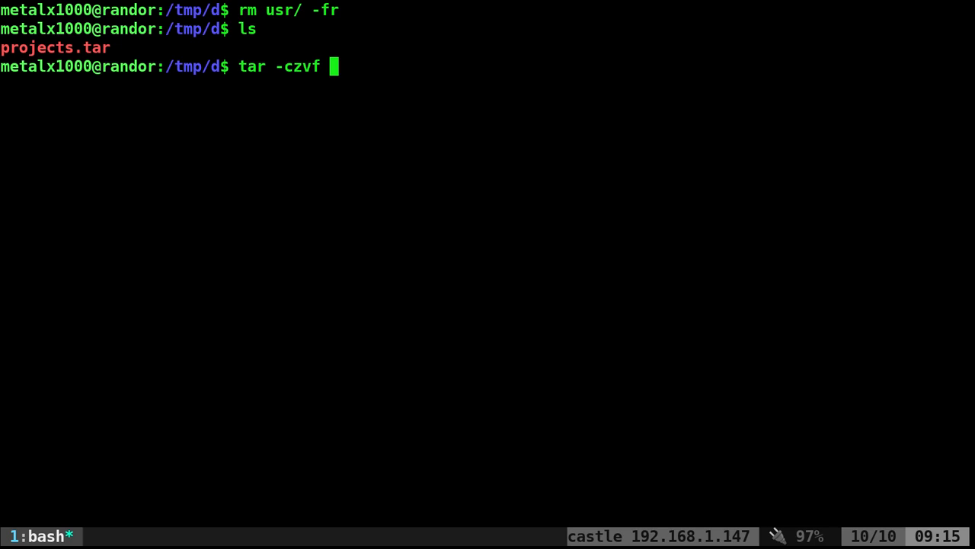
text(project)
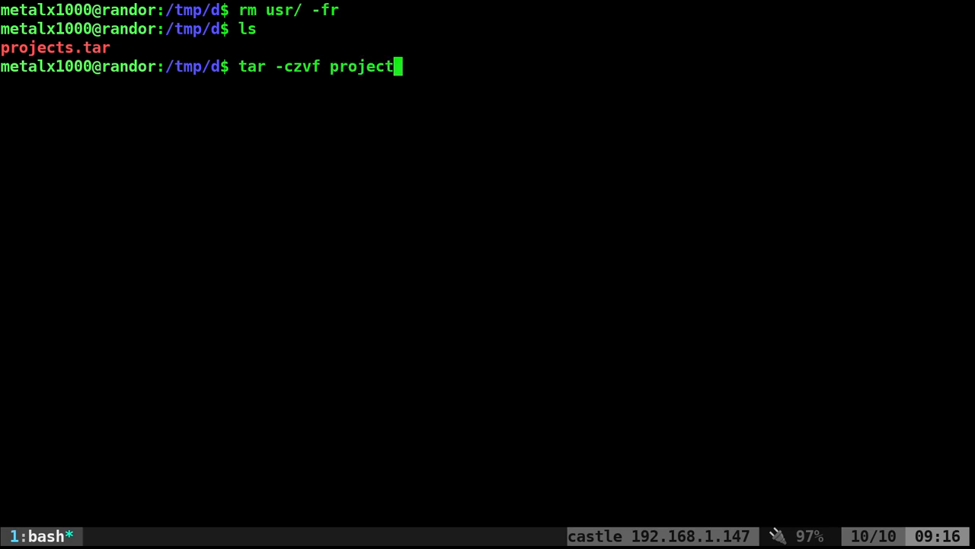
text(.tar.gz)
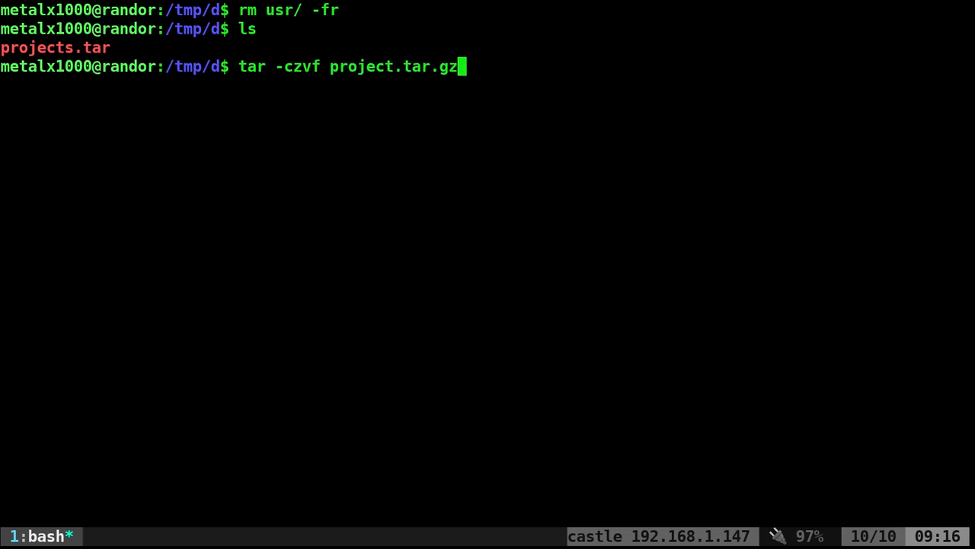
text(/usr/l)
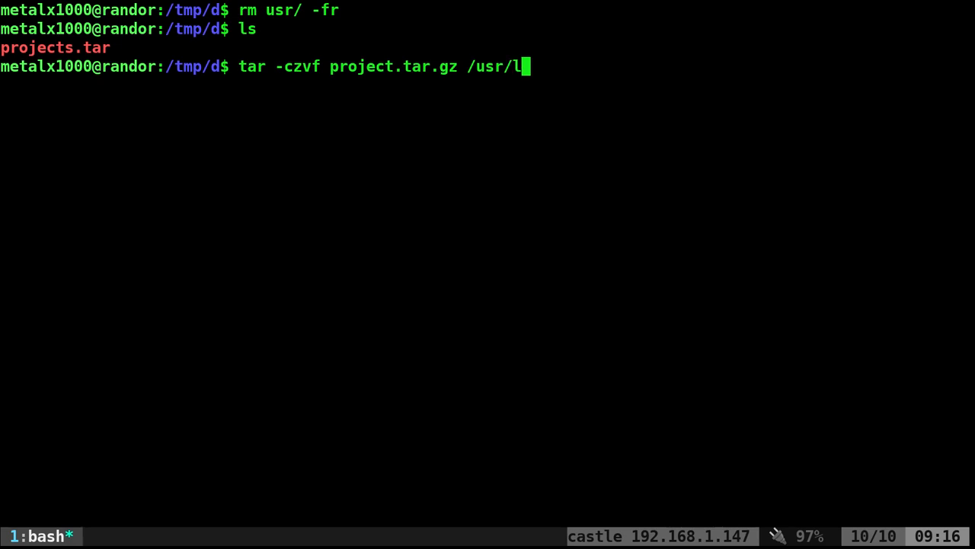
text(ocal/bin/)
text(ls -lha)
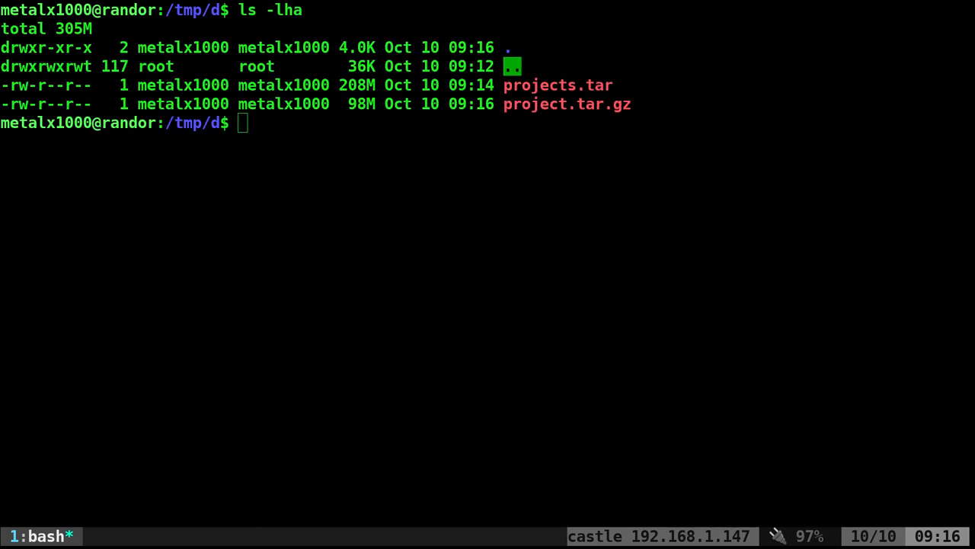
- Clear the file listing so only a fresh /tmp/d prompt remains
double_click(567, 104)
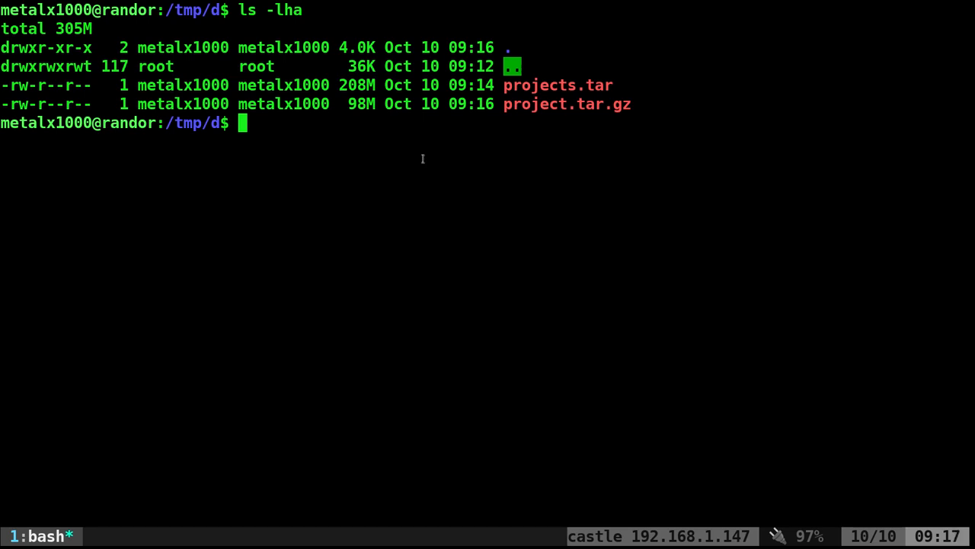
double_click(557, 85)
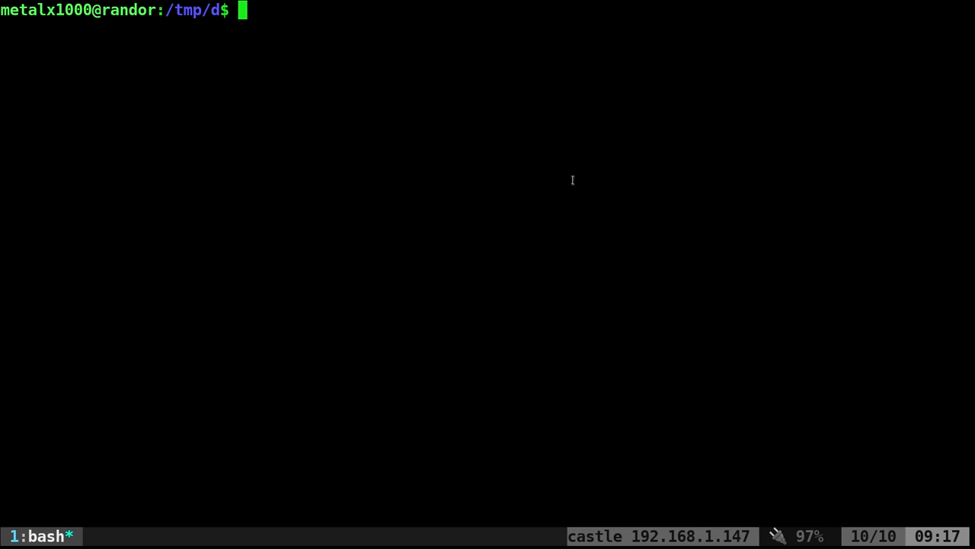
text(tar)
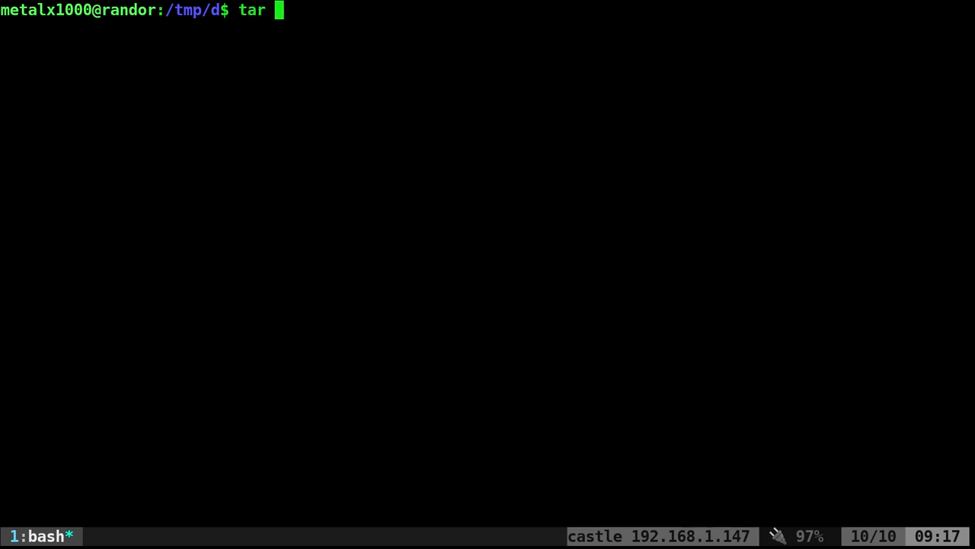
text(-t)
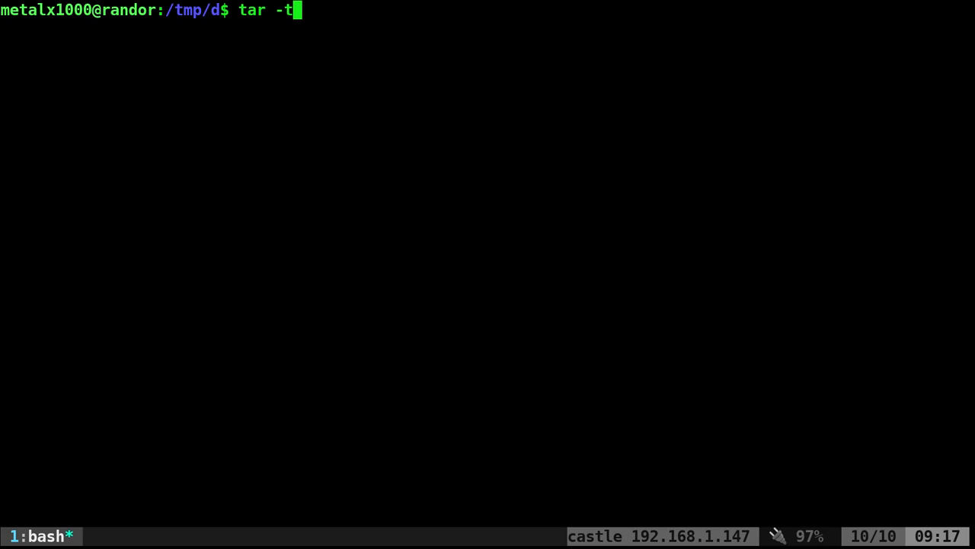
text(vf)
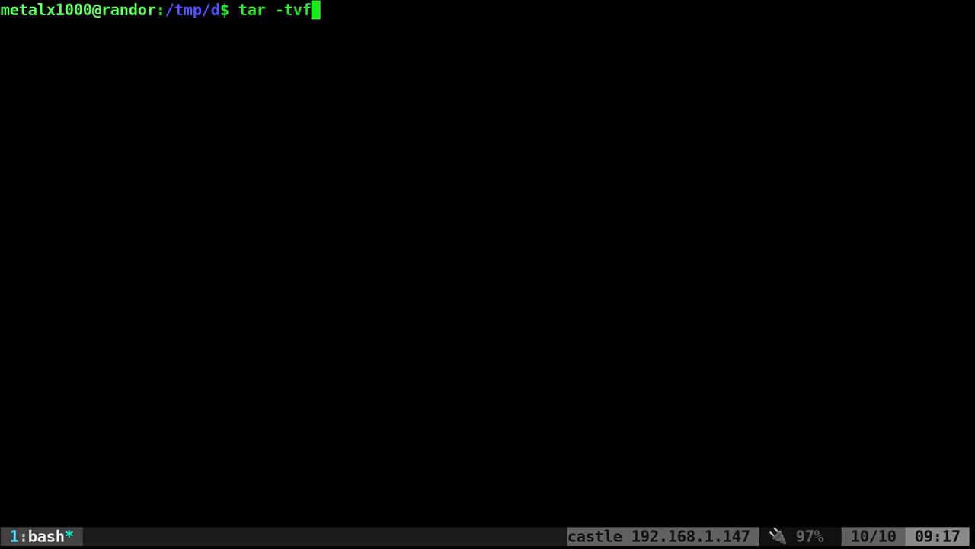
text(" ")
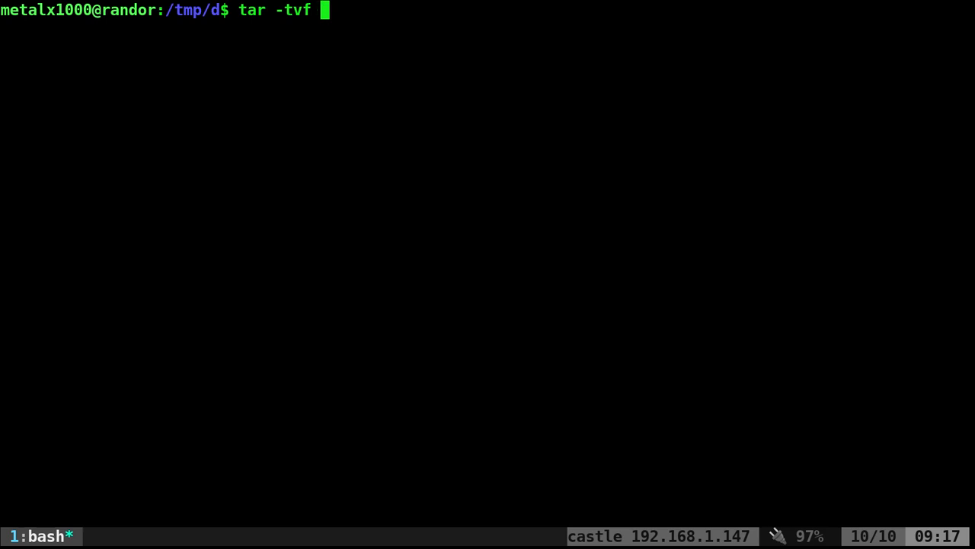
text(project.tar.gz)
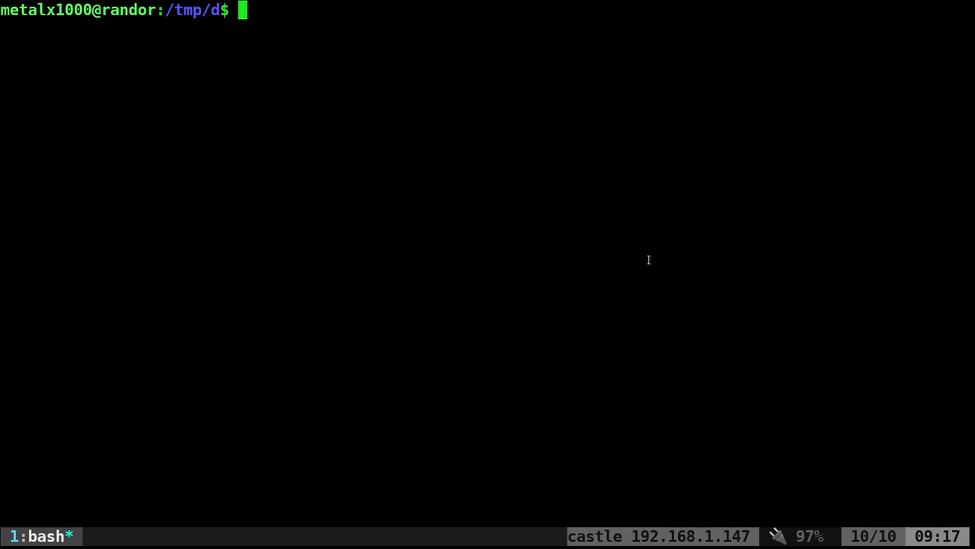
- Pipe the project.tar.gz listing through grep ytpl, showing ytplay, ytplaylist and ytplaychrome
text(tar -tvf project.tar.gz)
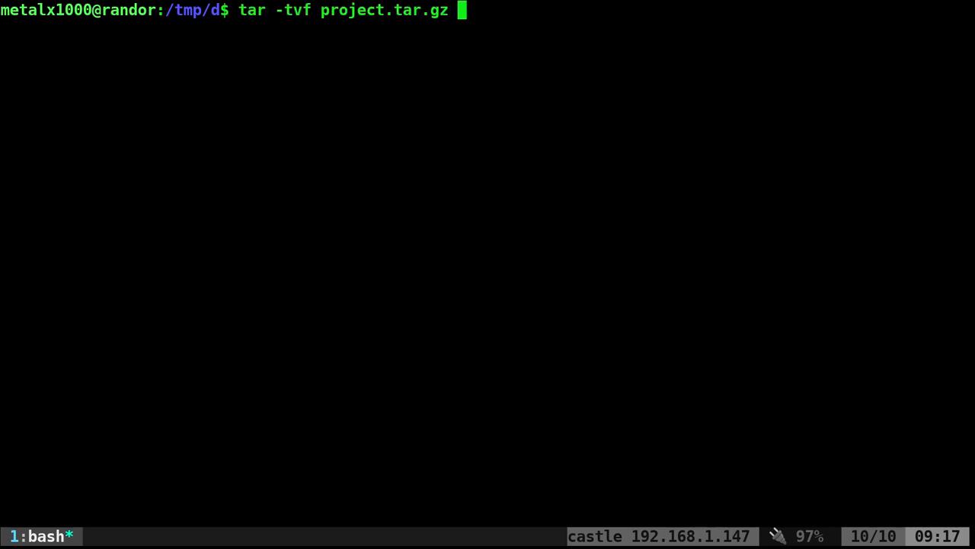
text(|grep)
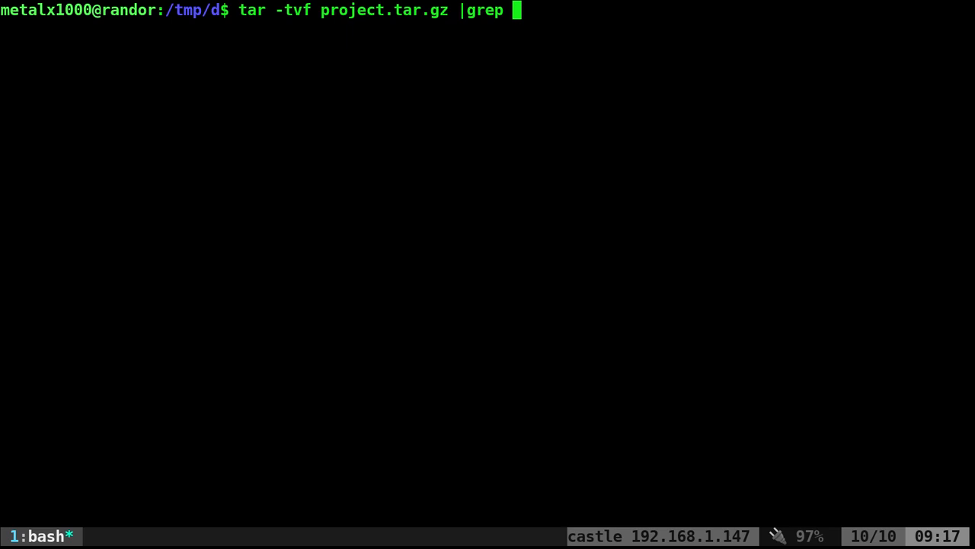
text(ytpl)
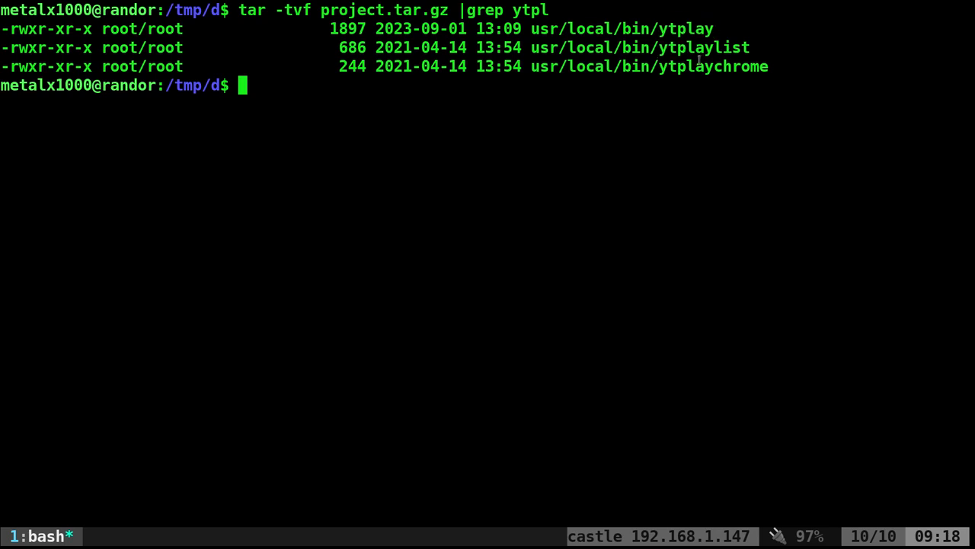
mouse_move(639, 109)
text(tar -tvf project.tar.gz)
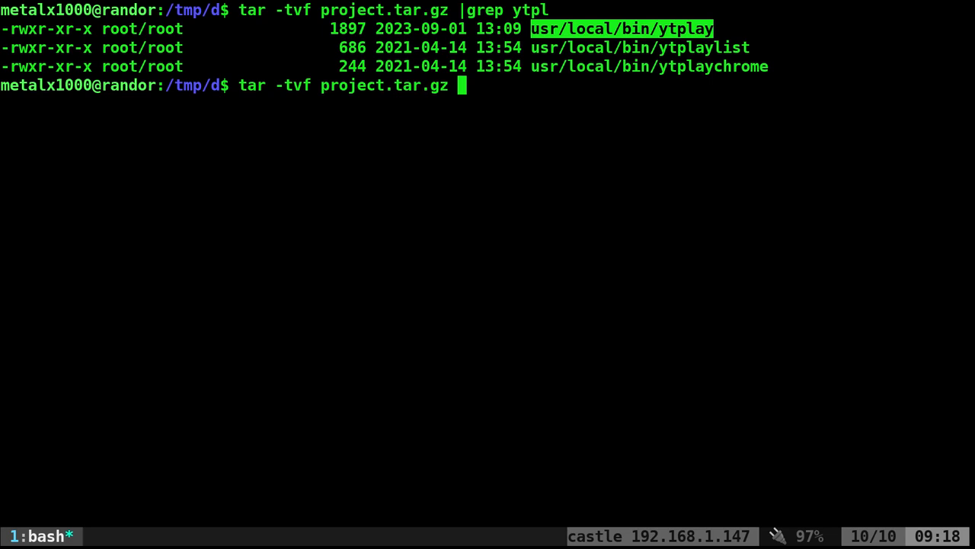
- Check project.tar.gz for usr/local/bin/ytplay and bare ytplay with --wildcards, then list /tmp/d
text("")
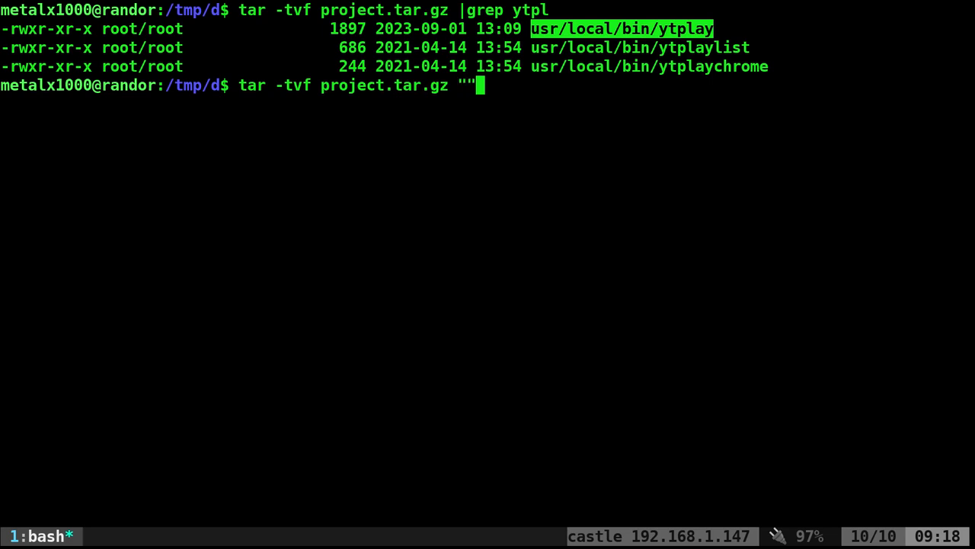
text(usr/local/bin/ytplay)
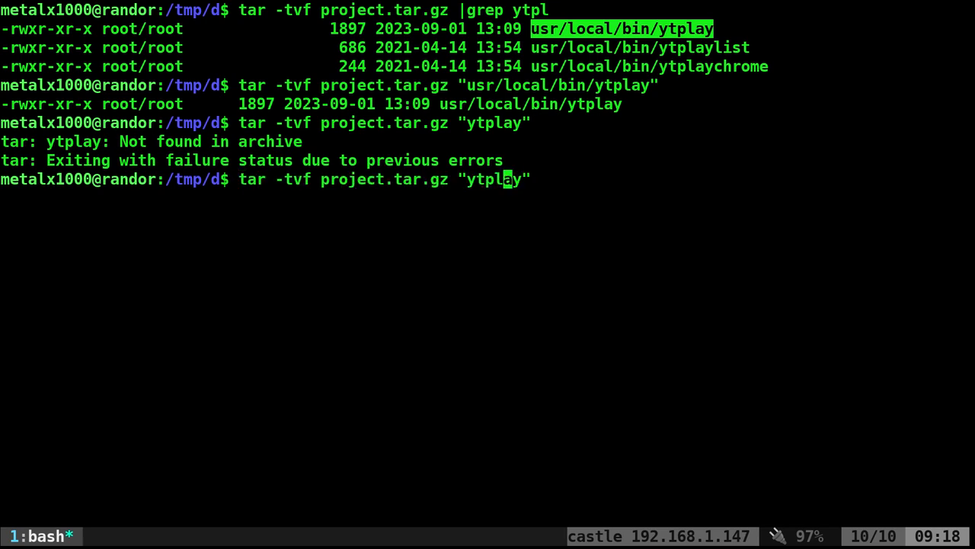
text(--wi)
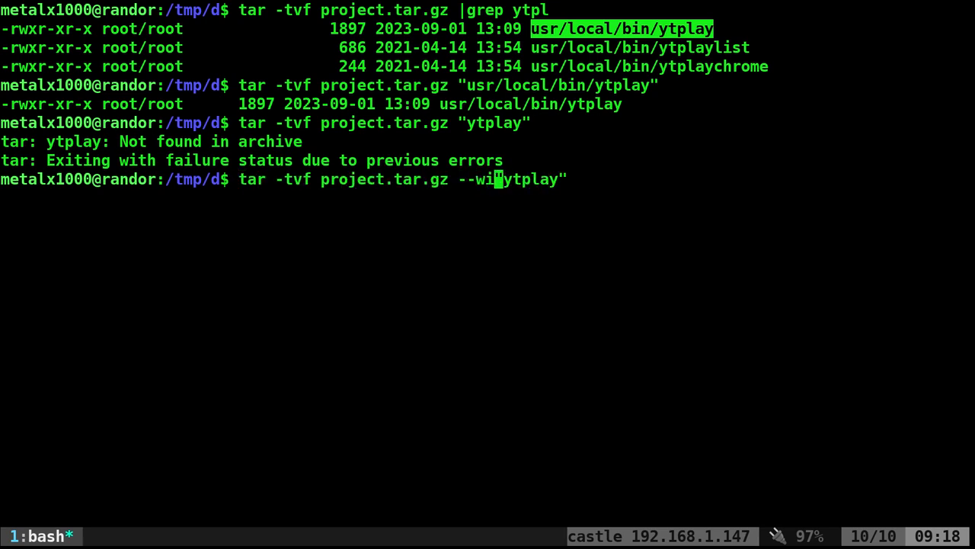
text(ldcards)
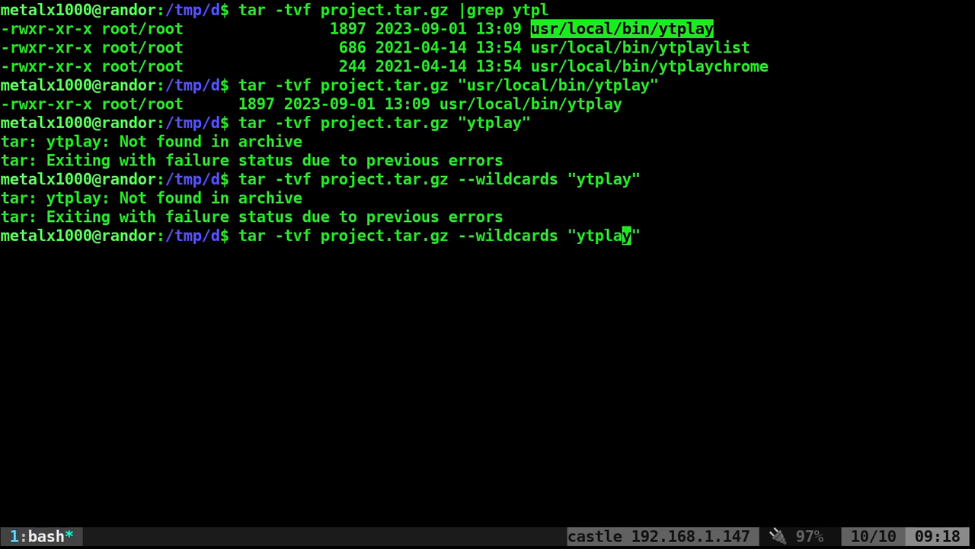
text(*)
text(ls)
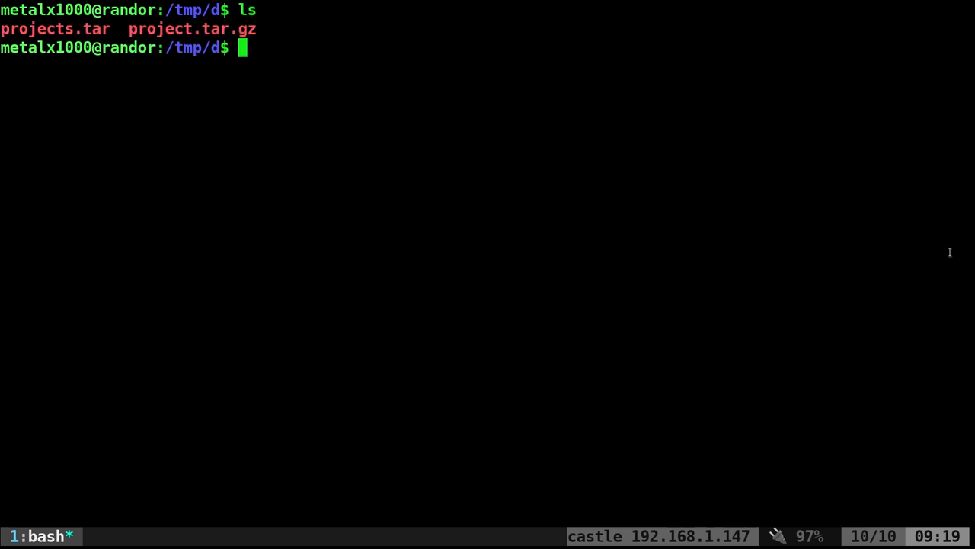
- Abandon a tar -zxvf extract and list project.tar.gz entries with --wildcards "*ytplay*"
text(tar -z)
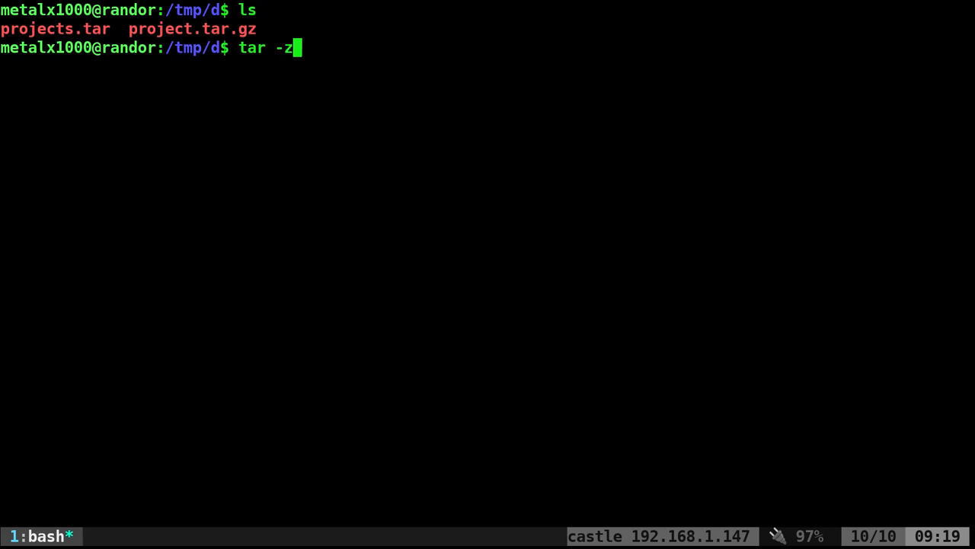
text(xvf)
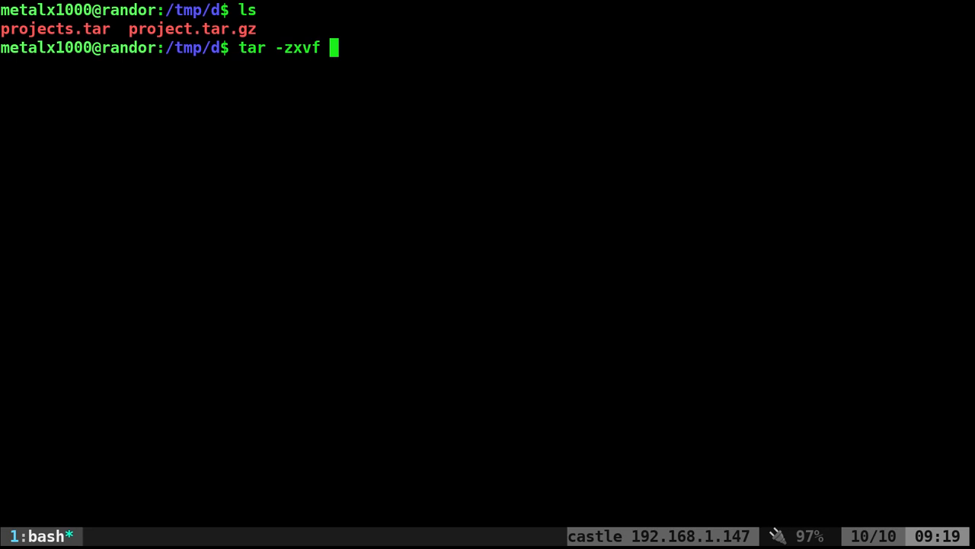
text(project.tar.gz)
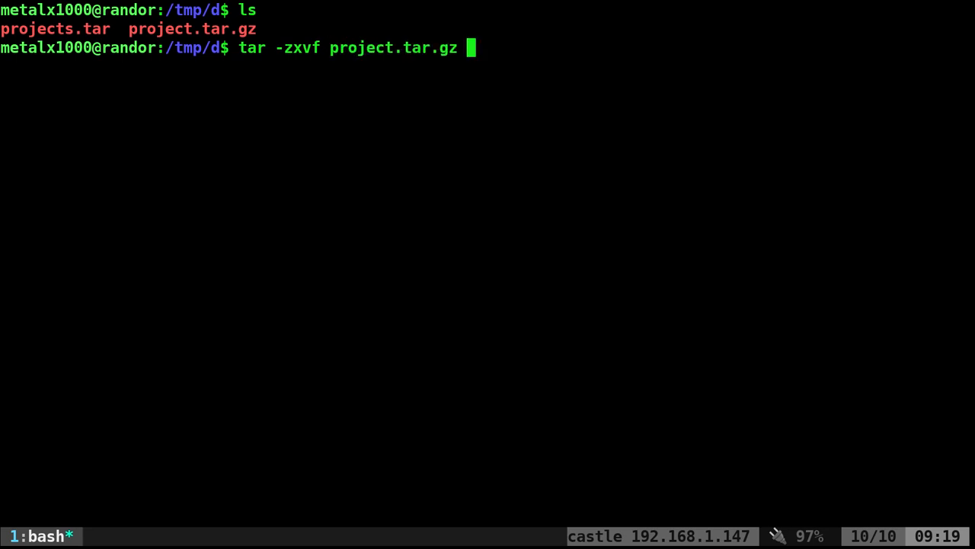
text(tar -tvf project.tar.gz --wildcards "ytplay")
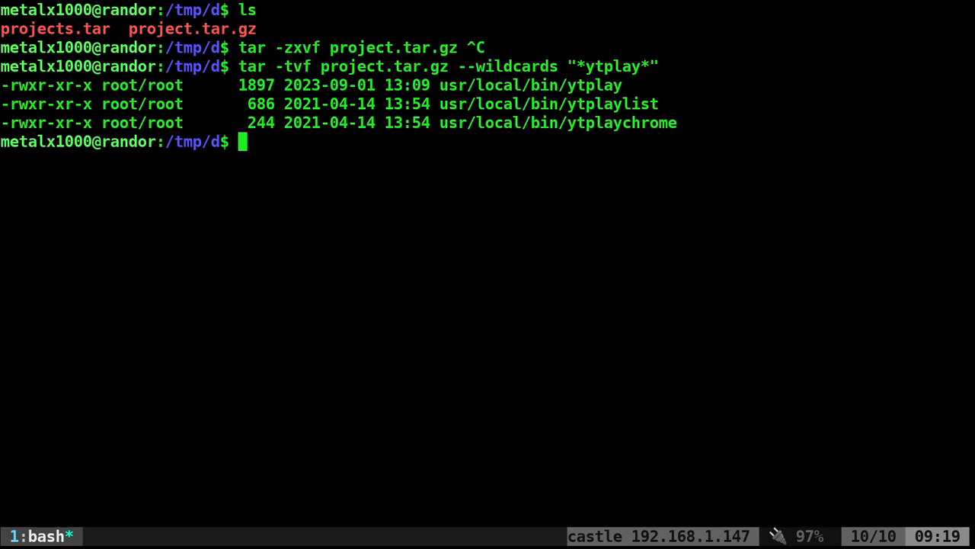
double_click(530, 85)
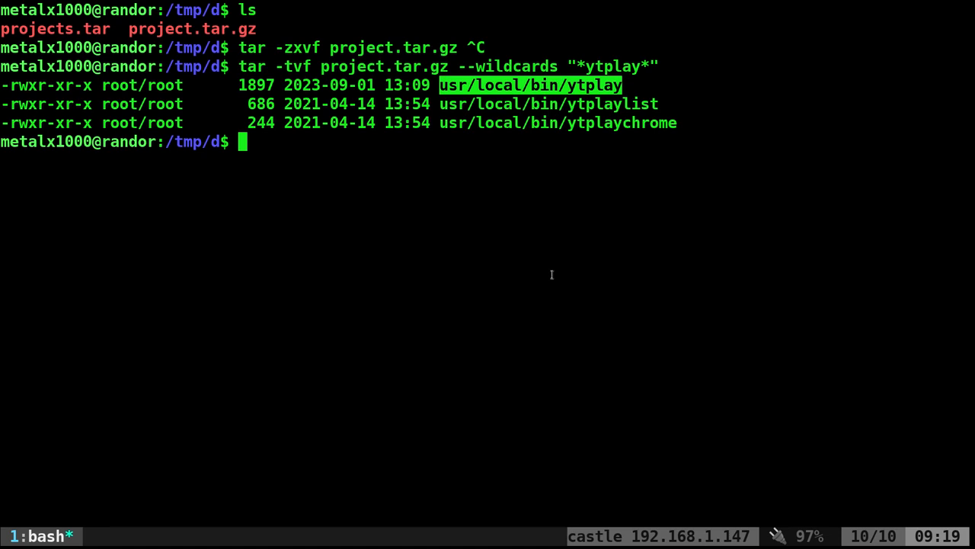
- Extract only usr/local/bin/ytplay from project.tar.gz and list usr/local/bin/ to confirm
text(t"usr/local/bin/ytplay")
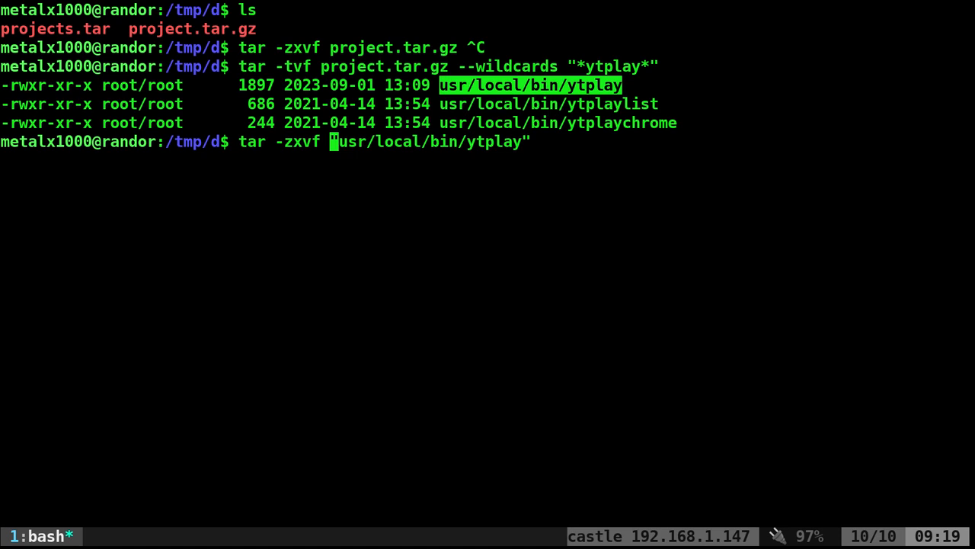
text(project.tar.gz)
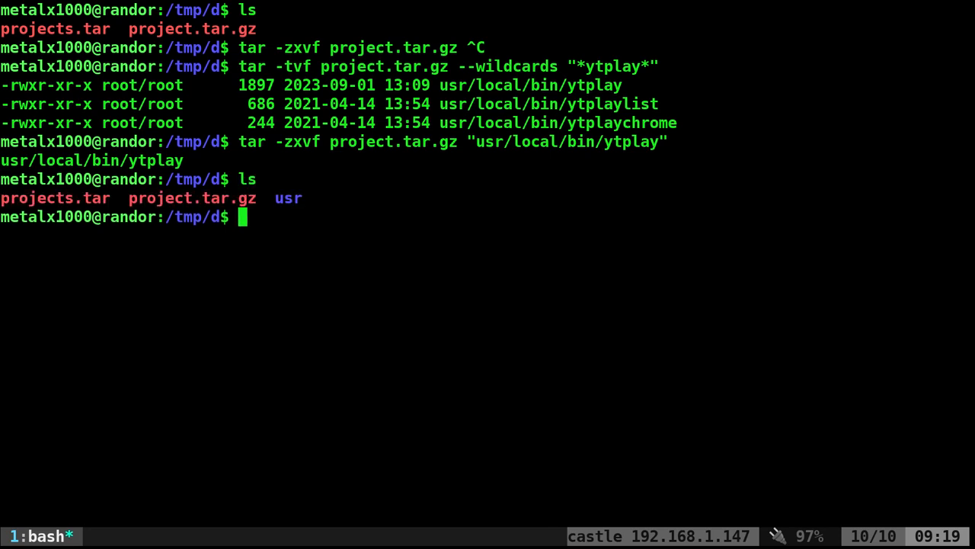
text(ls usr/local/bin/)
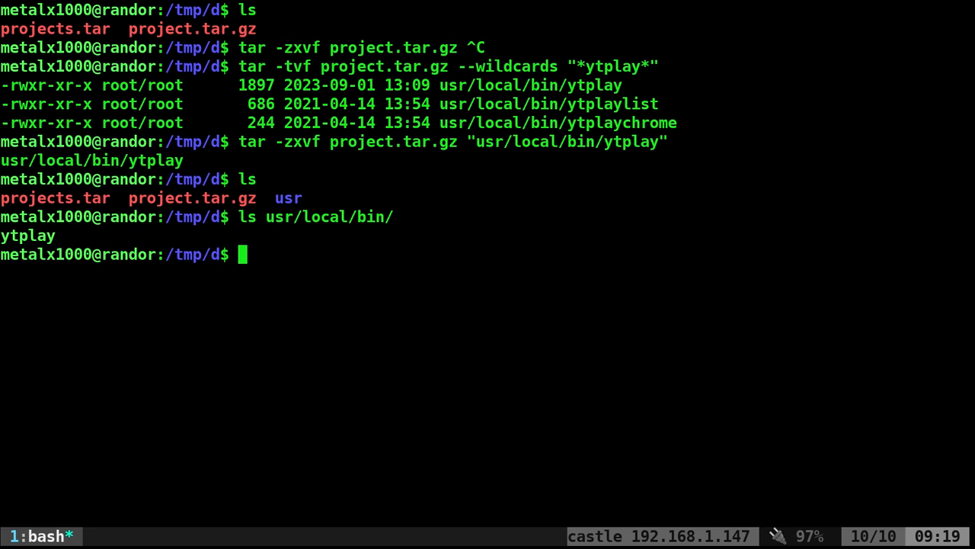
text(ls)
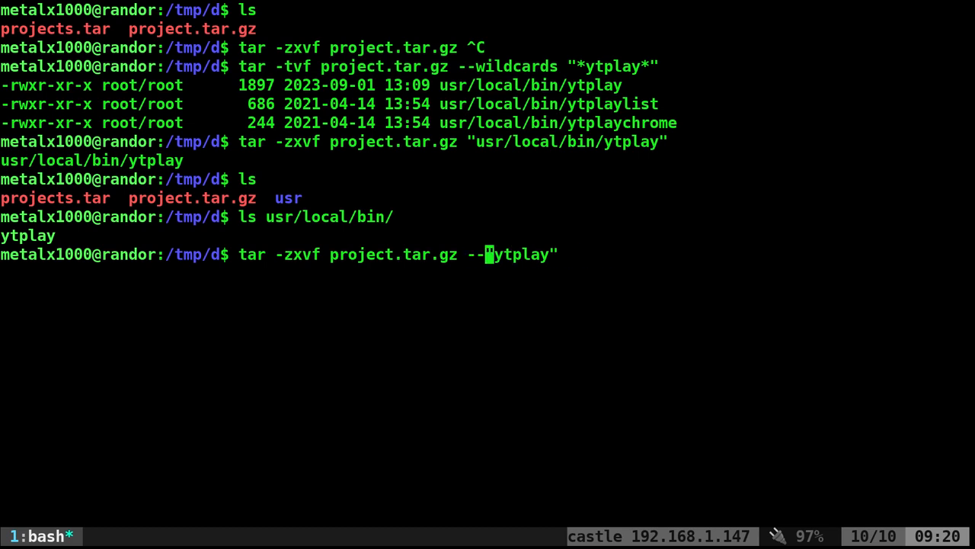
- Extract all thirteen files matching --wildcards "*yt*" from project.tar.gz, then list usr/
text(wildcards)
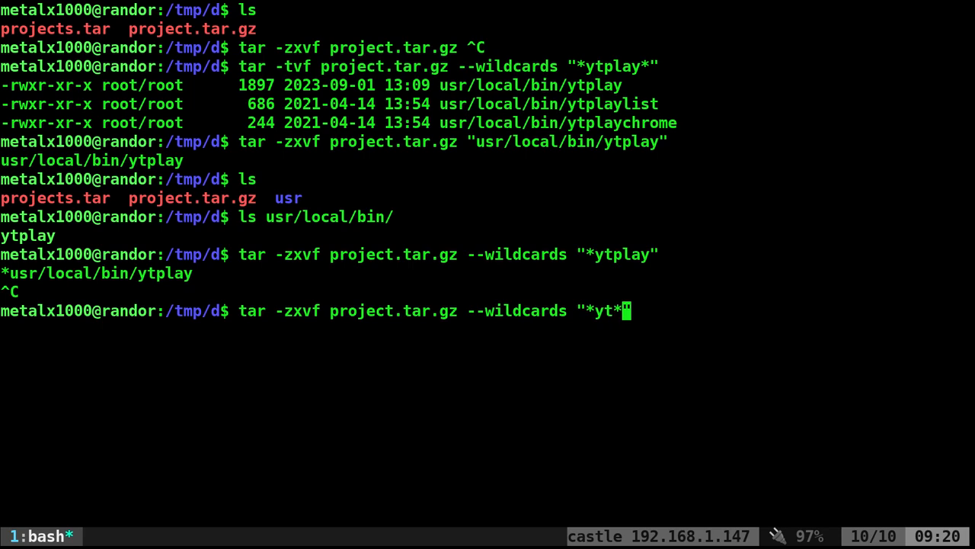
key(Return)
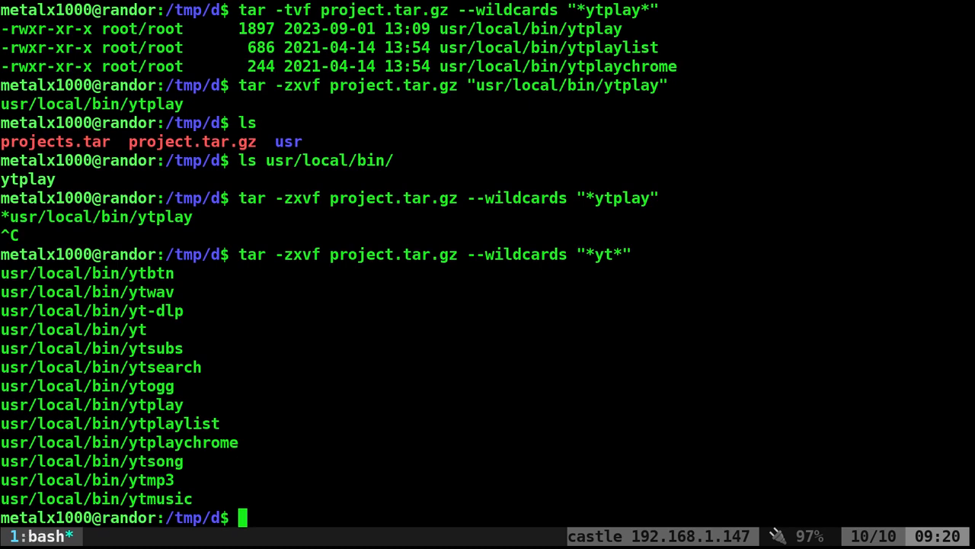
text(ls usr/local/bin/)
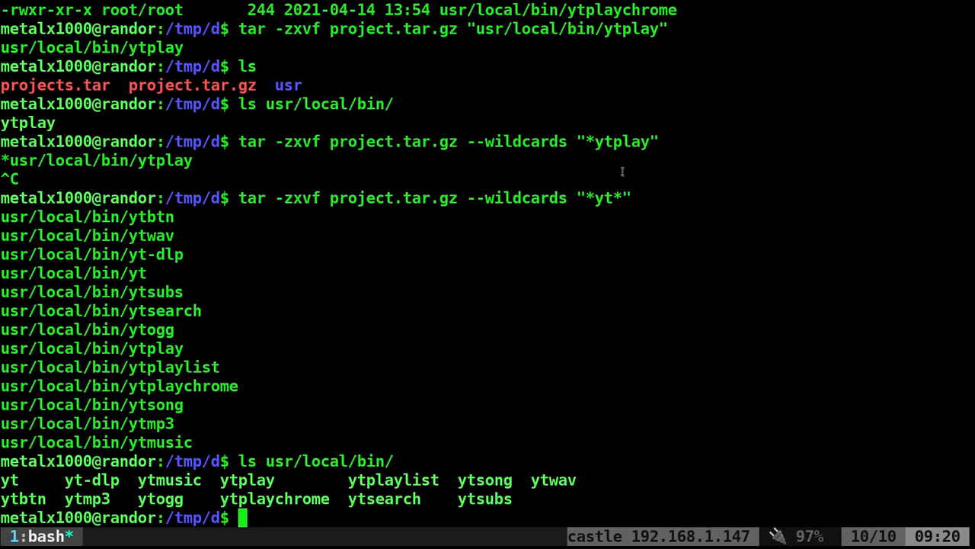
mouse_move(603, 247)
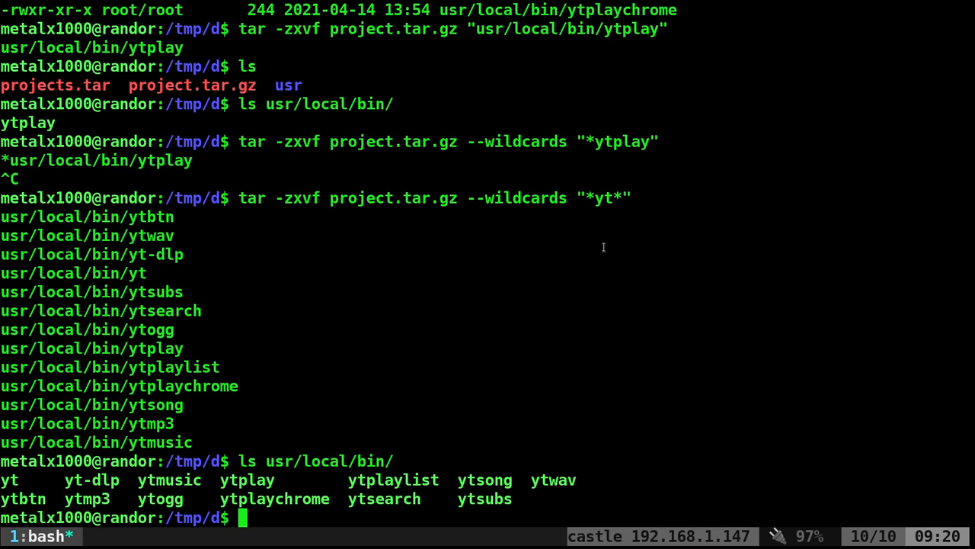